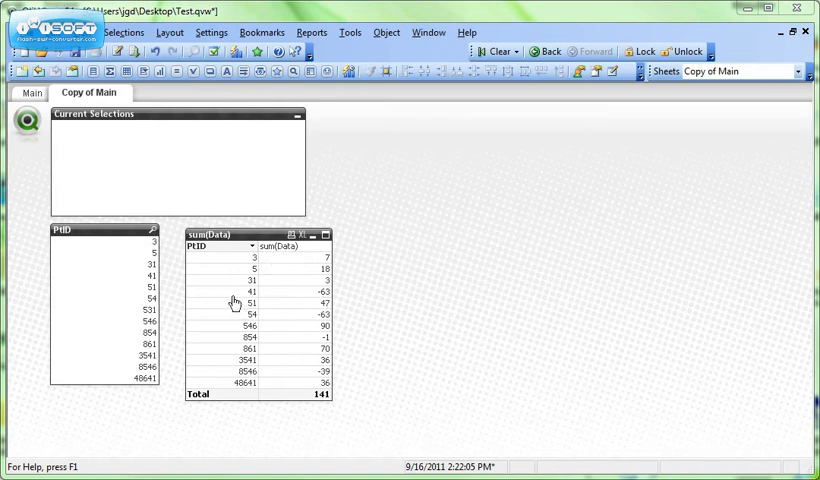
pyautogui.moveTo(281, 327)
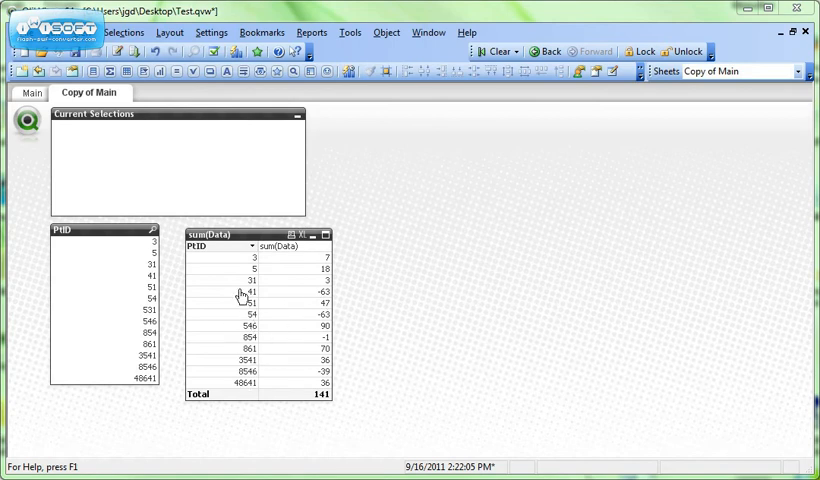
# - Create a new sheet button labelled 'Negative Sum(Data)'
pyautogui.click(100, 230)
pyautogui.write('=sum')
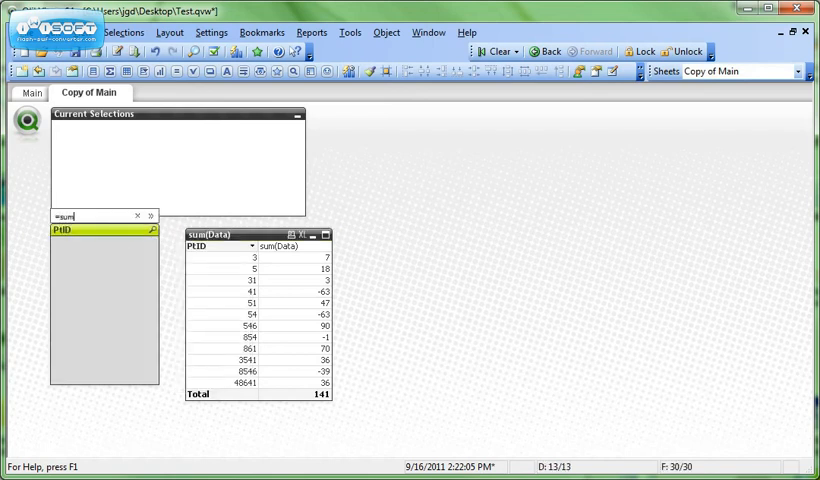
pyautogui.write('(Data')
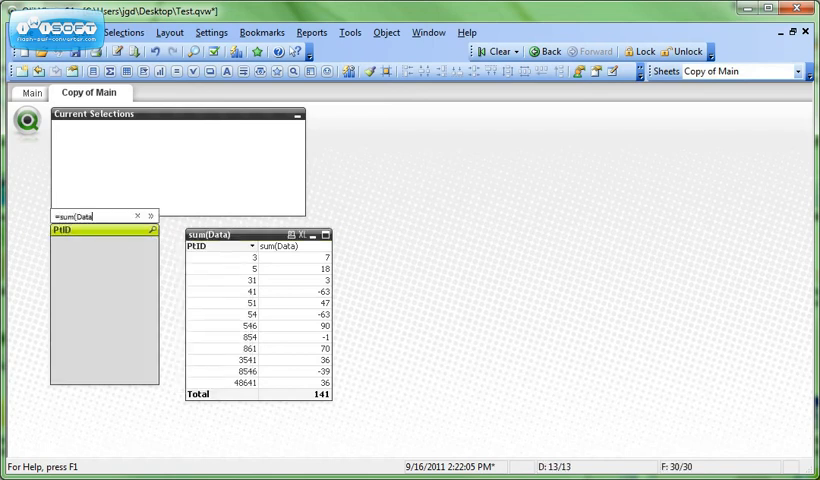
pyautogui.write(')<-')
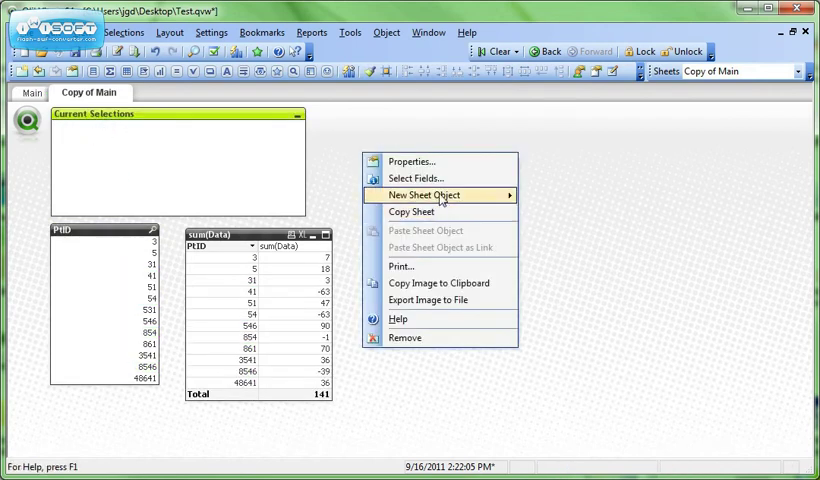
pyautogui.moveTo(422, 195)
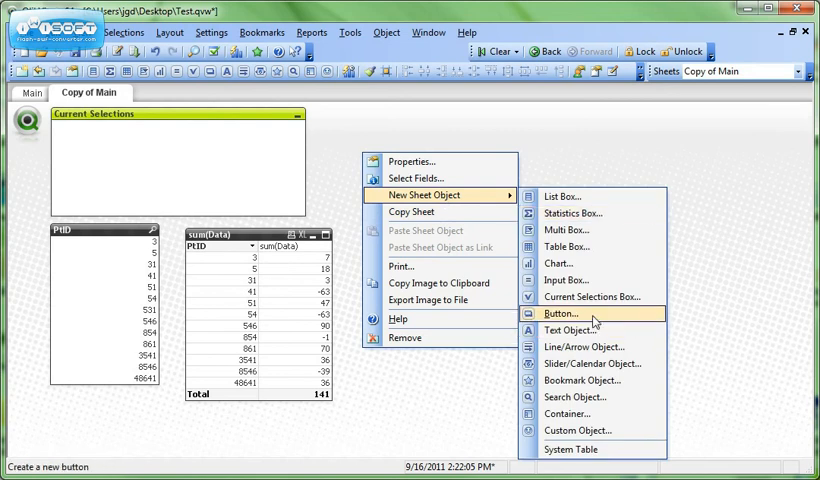
pyautogui.click(564, 314)
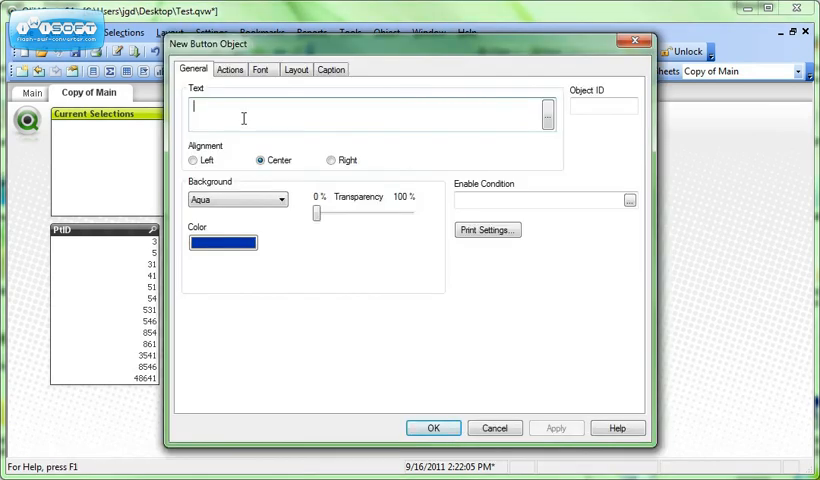
pyautogui.write('Negati')
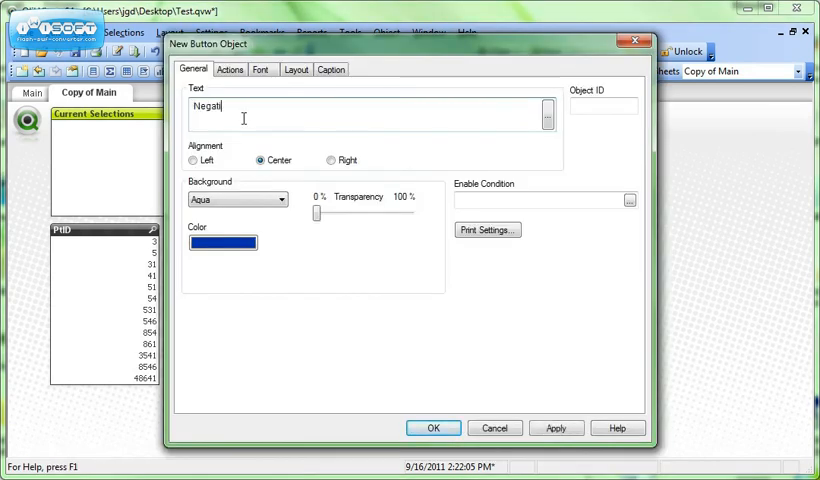
pyautogui.write('ve Da')
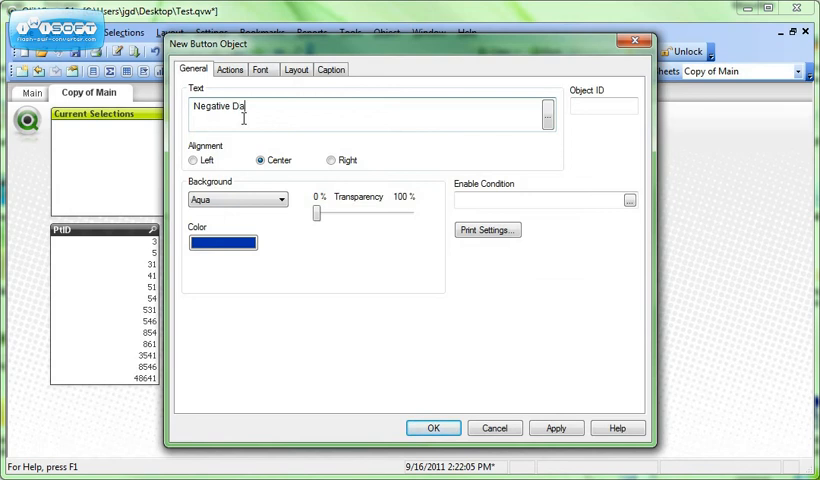
pyautogui.write('Su')
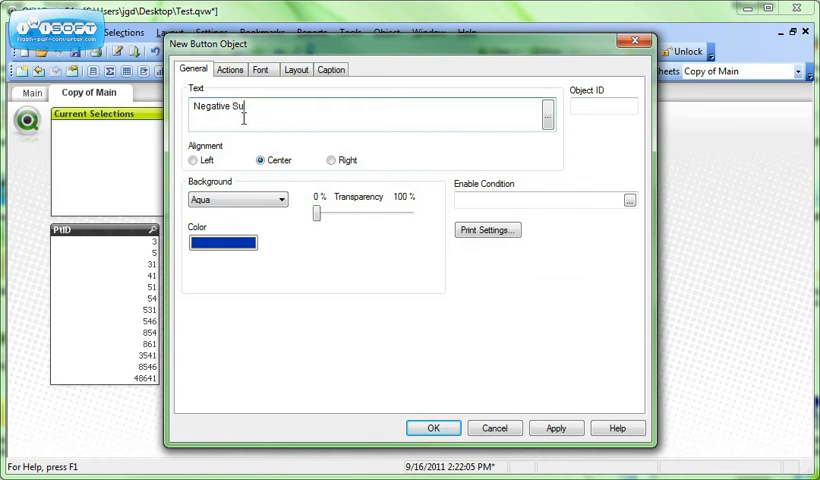
pyautogui.write('m(Datq')
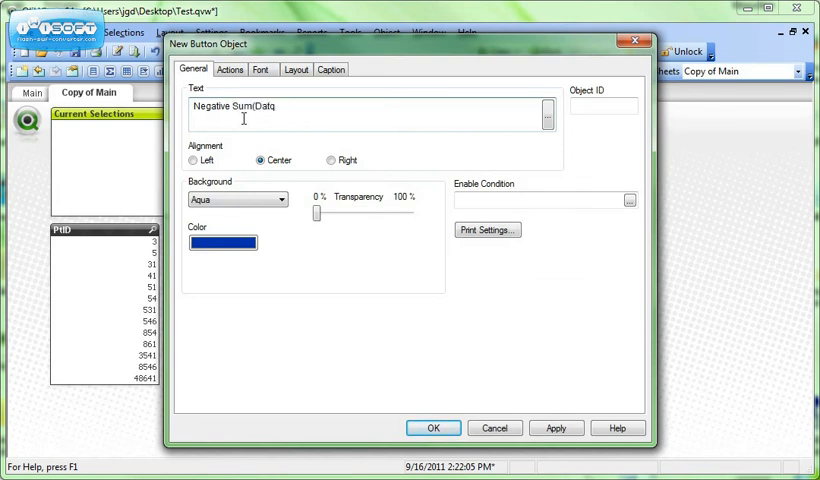
pyautogui.write('a)')
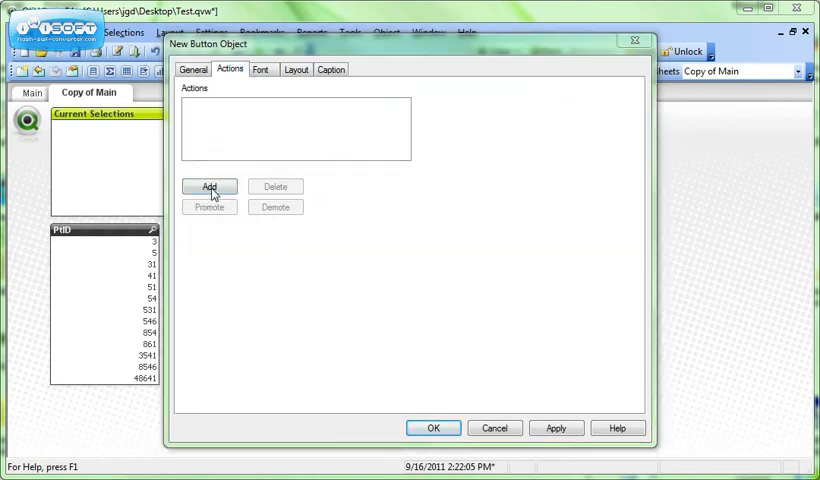
# - Add a Select in Field action to the button, targeting the PtID field
pyautogui.click(209, 187)
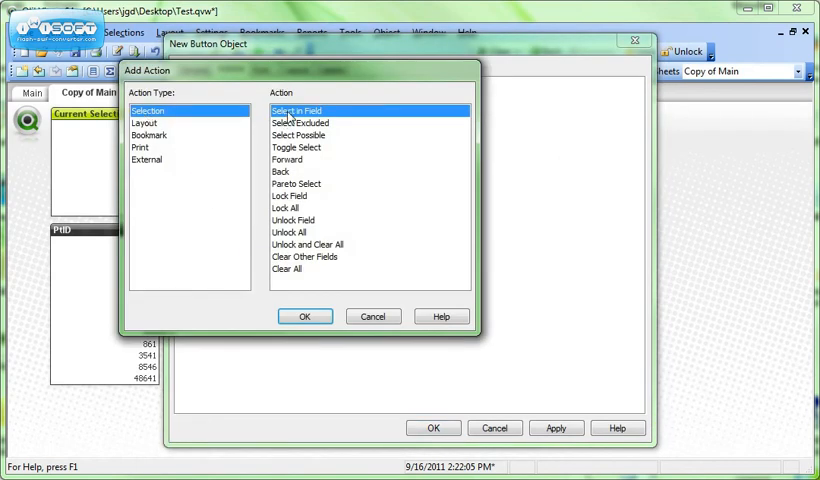
pyautogui.click(305, 316)
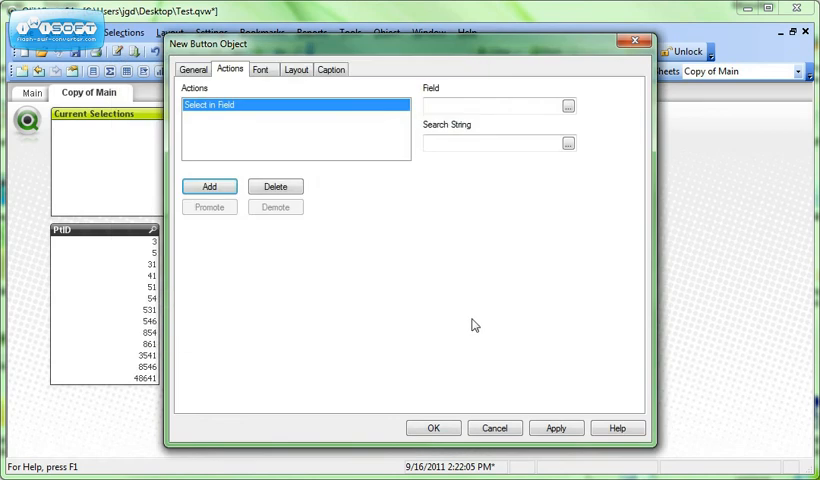
pyautogui.write('PT')
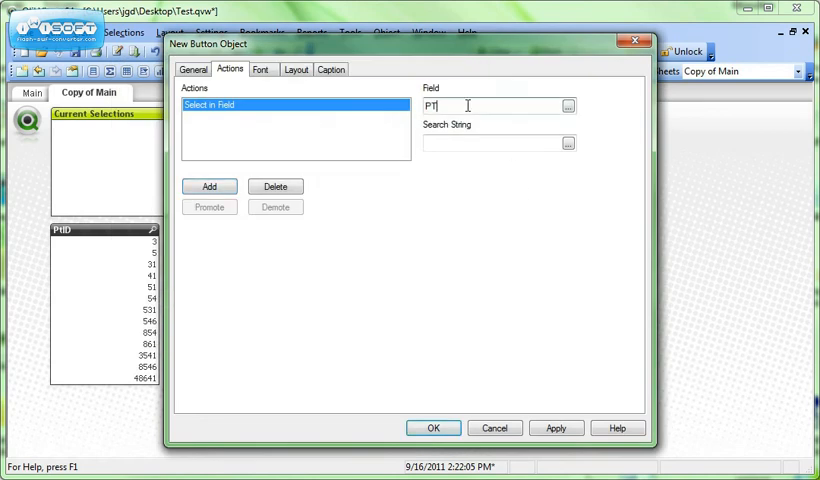
pyautogui.write('PtI')
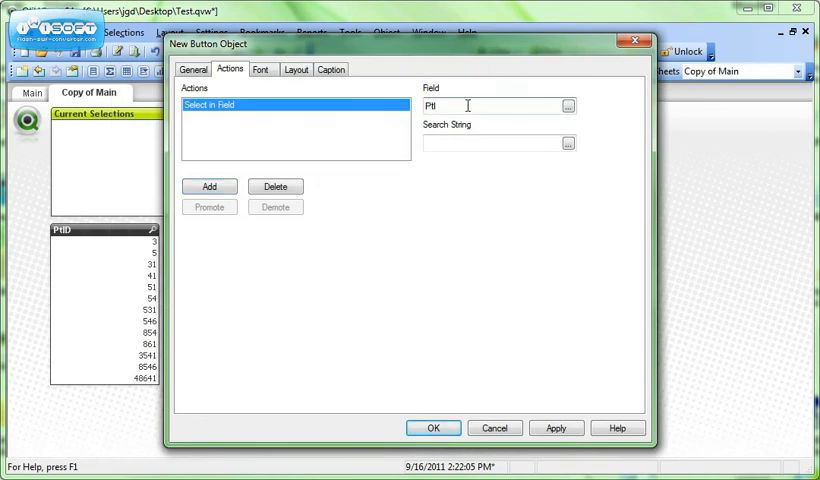
pyautogui.write('D')
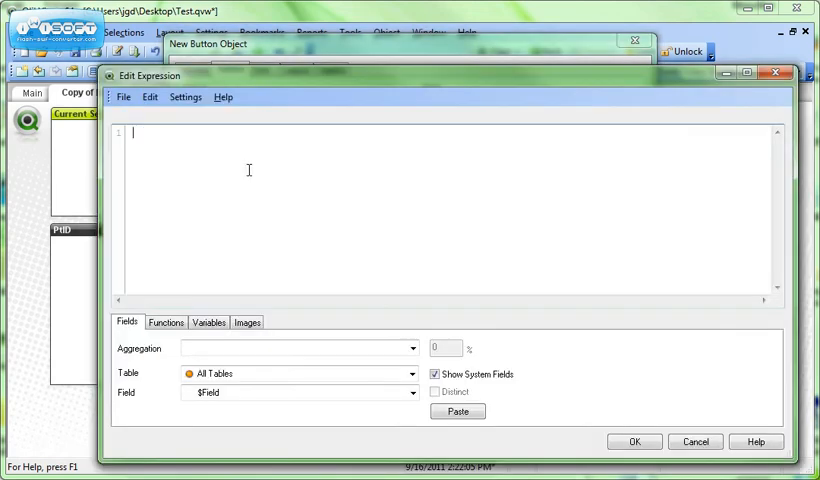
# - Enter the search string =Aggr(if(Sum(Data)<0,PtID),PtID) in the expression editor
pyautogui.write('=if (Su')
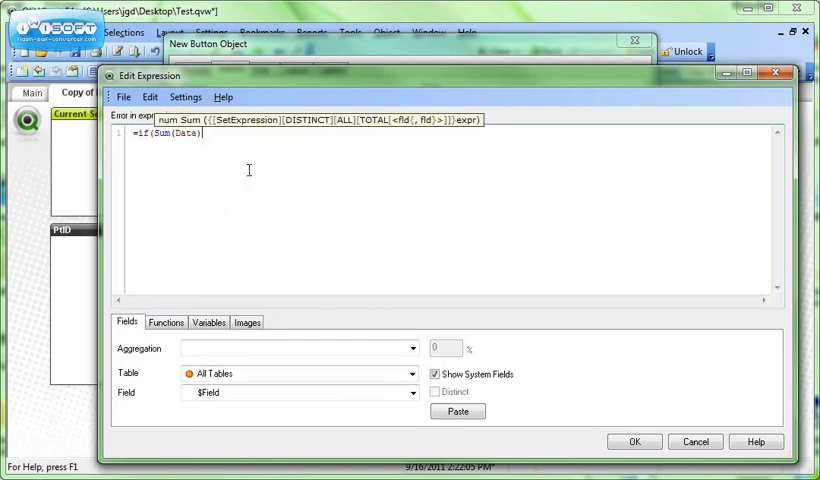
pyautogui.write('<0,')
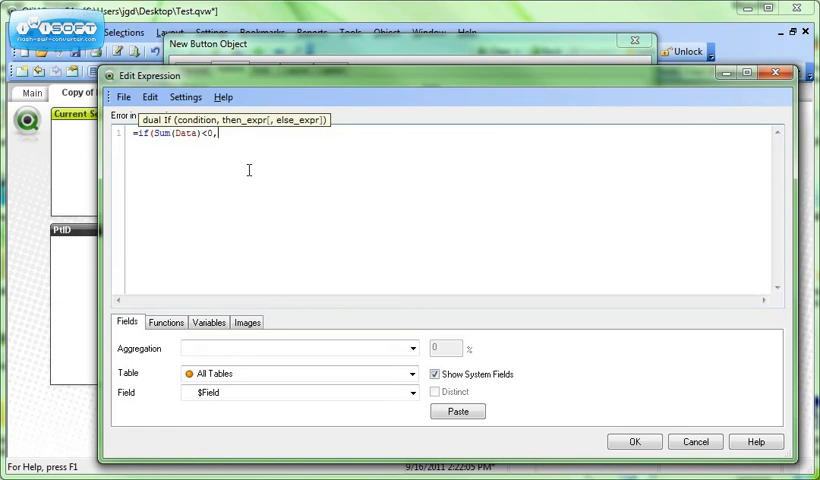
pyautogui.write('PtID),')
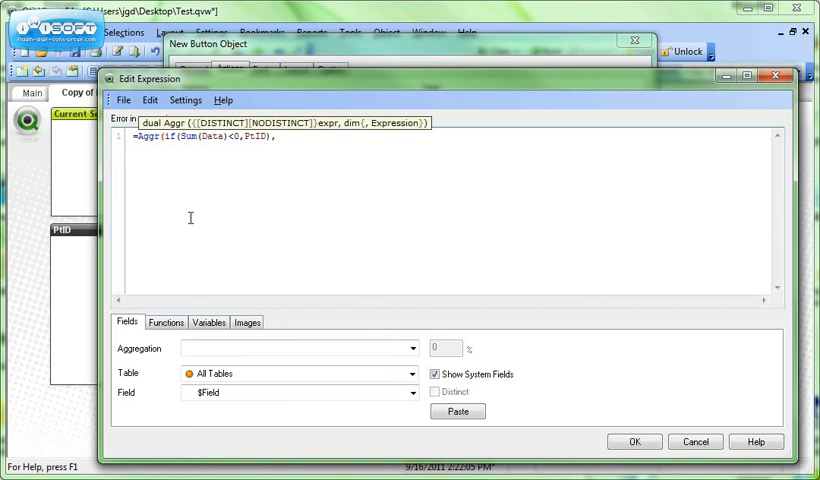
pyautogui.write('PtID')
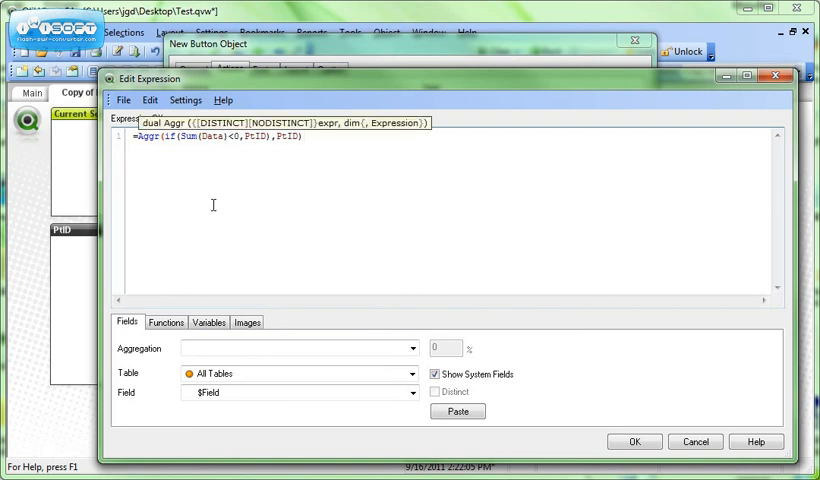
pyautogui.moveTo(258, 102)
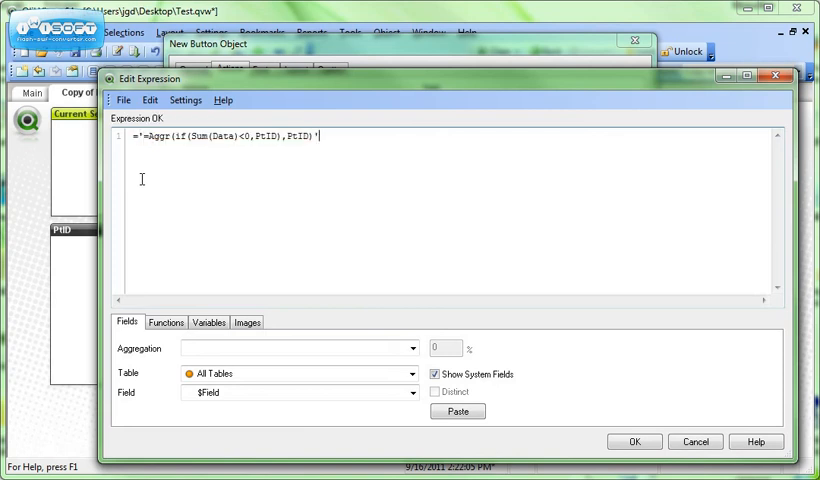
pyautogui.moveTo(337, 148)
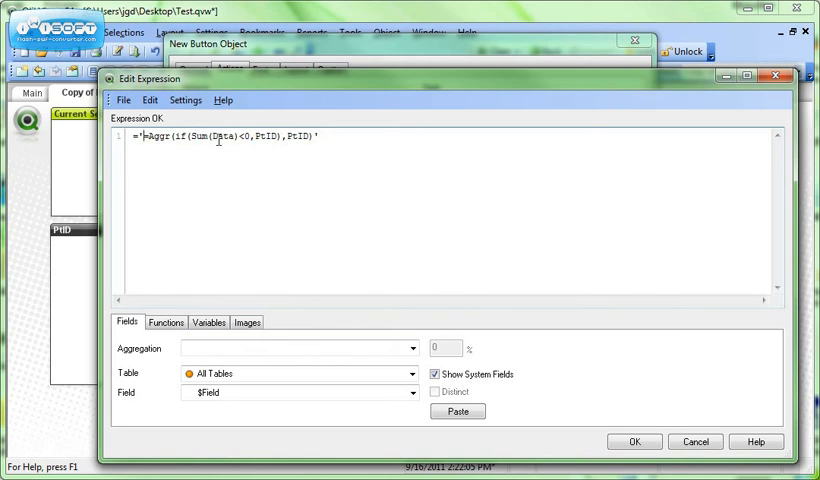
pyautogui.moveTo(230, 206)
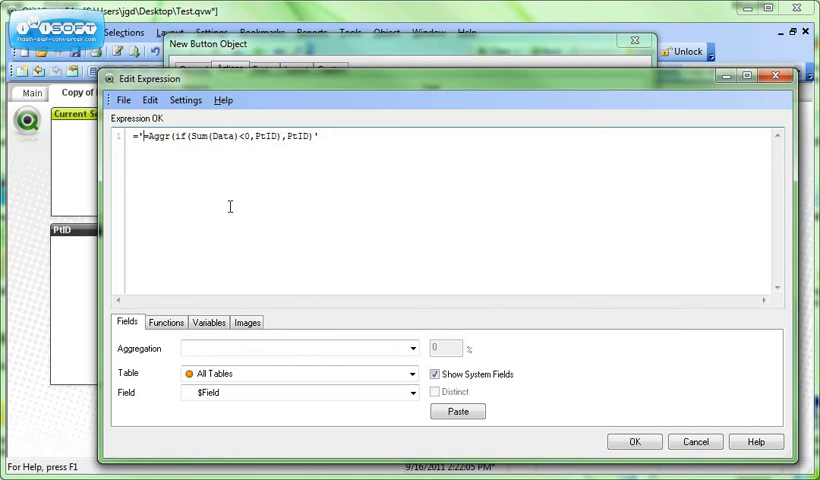
pyautogui.moveTo(66, 259)
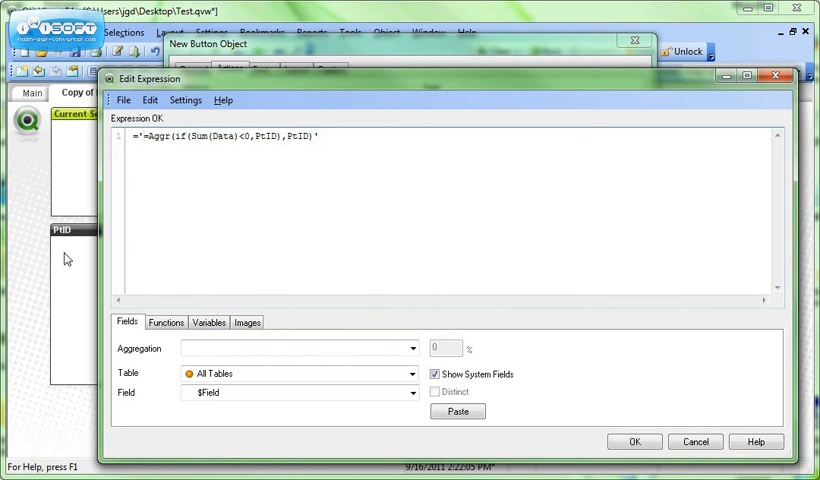
pyautogui.moveTo(272, 173)
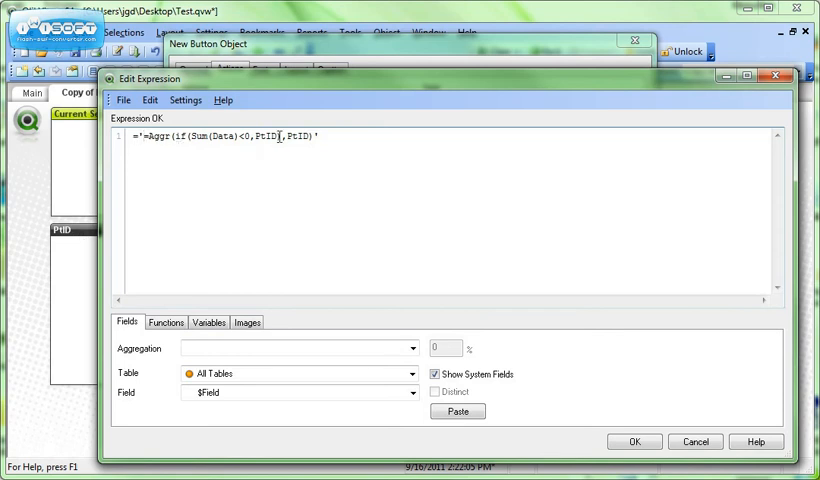
pyautogui.moveTo(231, 250)
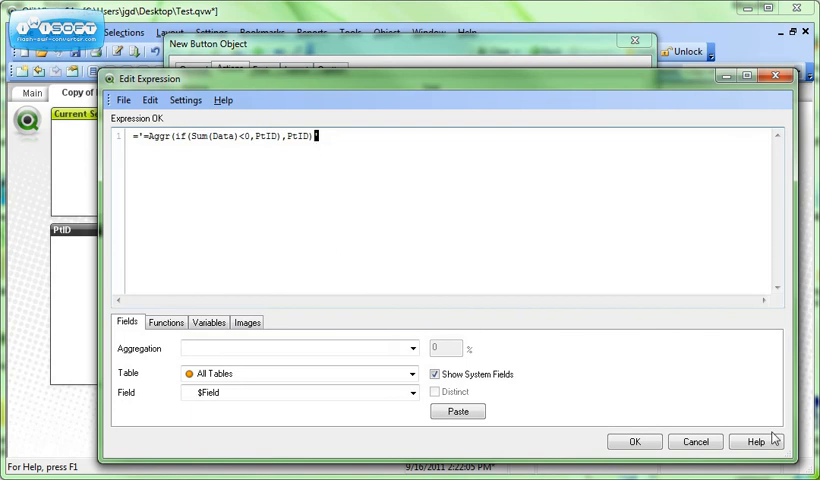
# - Accept the Aggr search string and place the Negative Sum(Data) button on the sheet
pyautogui.click(634, 441)
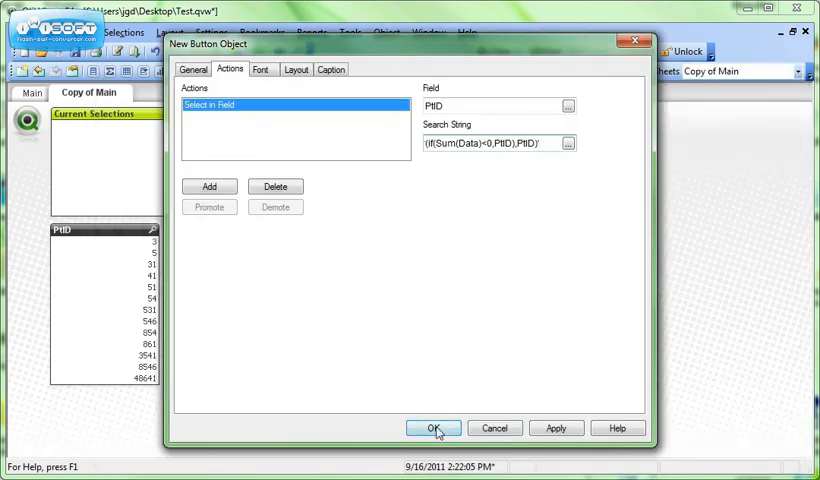
pyautogui.click(433, 428)
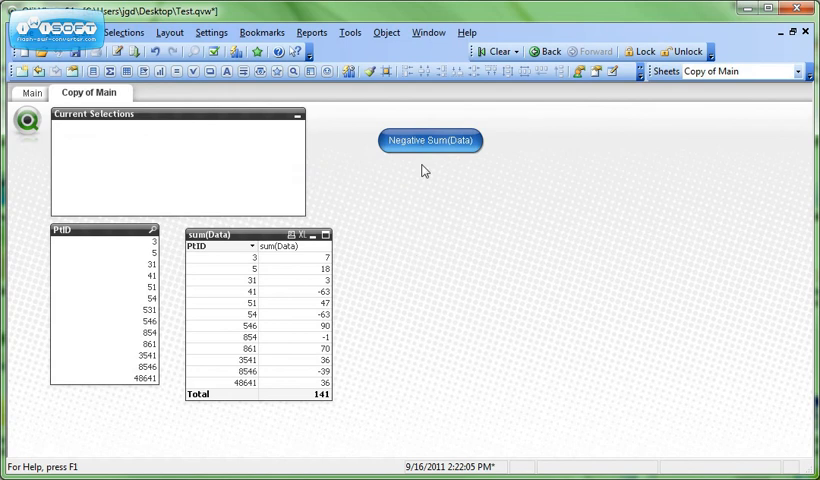
# - Press the button to select PtIDs 41, 54, 854, 8546, then reopen its properties
pyautogui.click(430, 140)
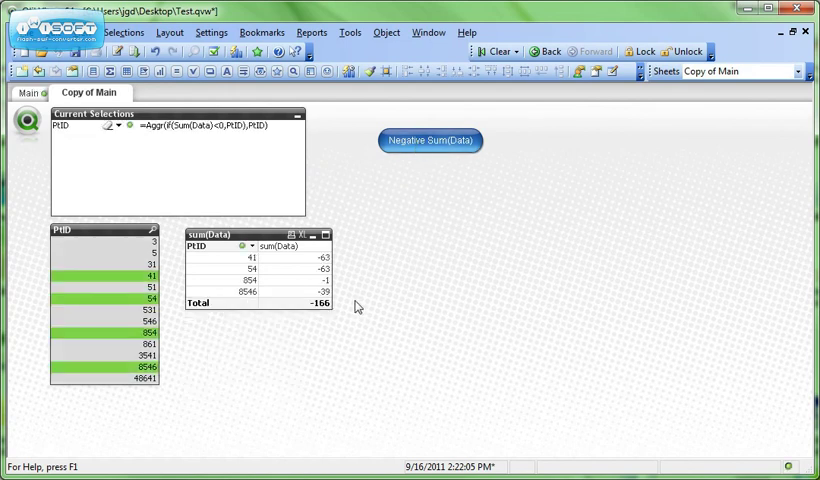
pyautogui.moveTo(437, 177)
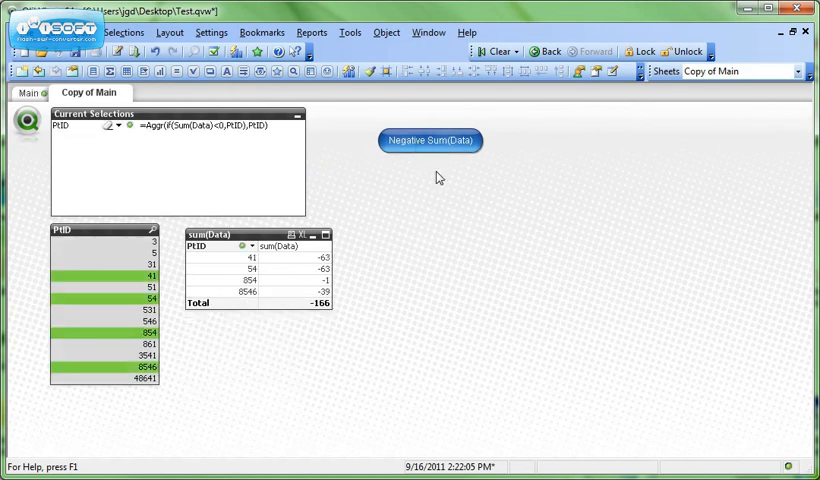
pyautogui.moveTo(407, 158)
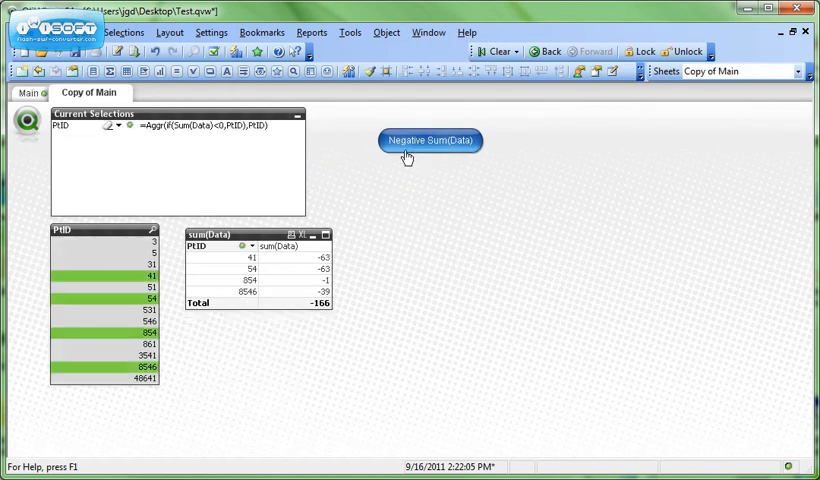
pyautogui.doubleClick(430, 140)
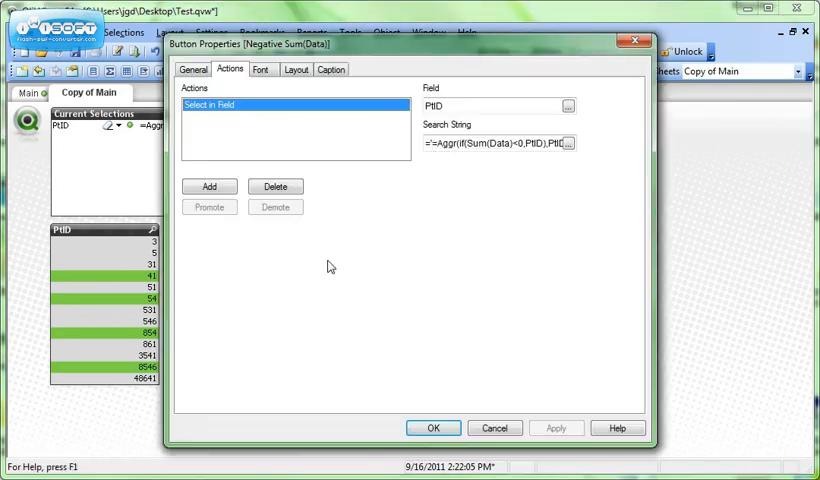
pyautogui.moveTo(587, 121)
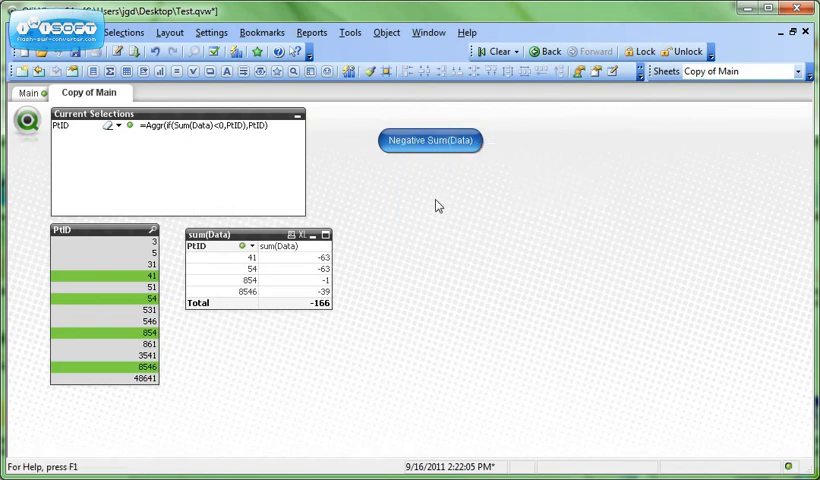
# - Paste a copy of the Negative Sum(Data) button and open the copy's Properties
pyautogui.rightClick(437, 205)
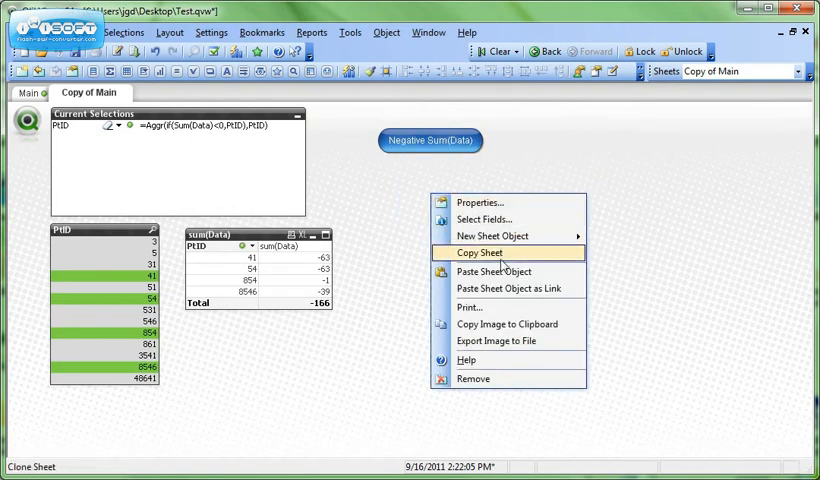
pyautogui.click(478, 252)
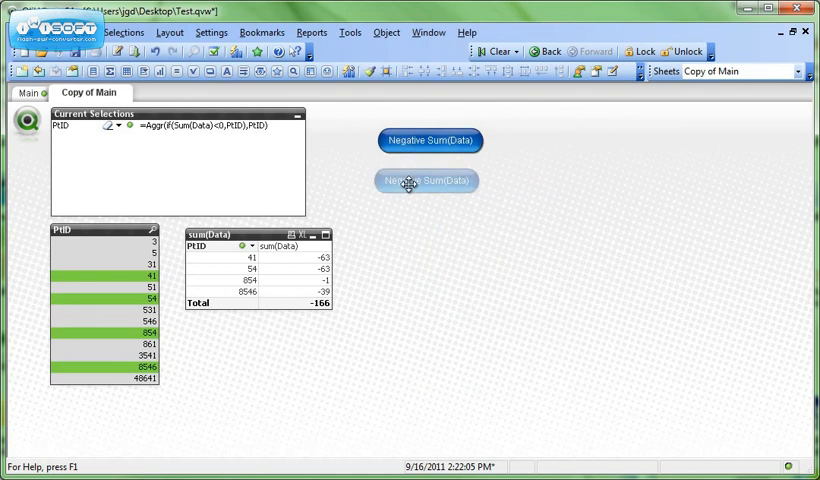
pyautogui.rightClick(427, 180)
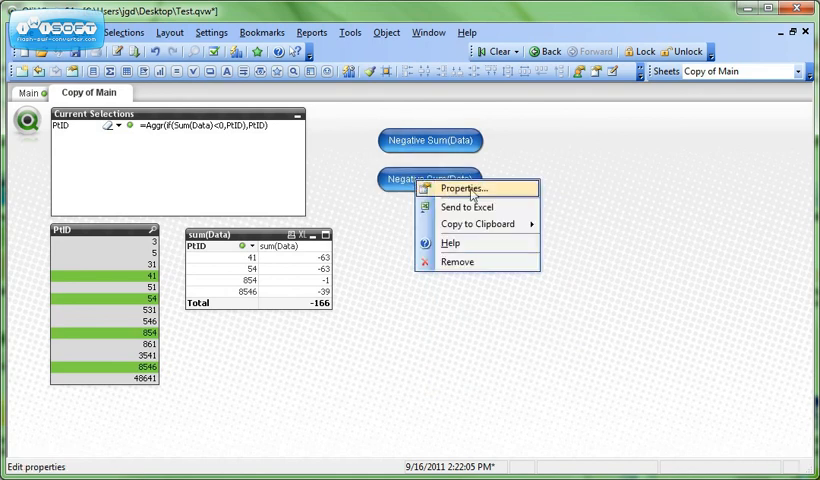
pyautogui.click(464, 188)
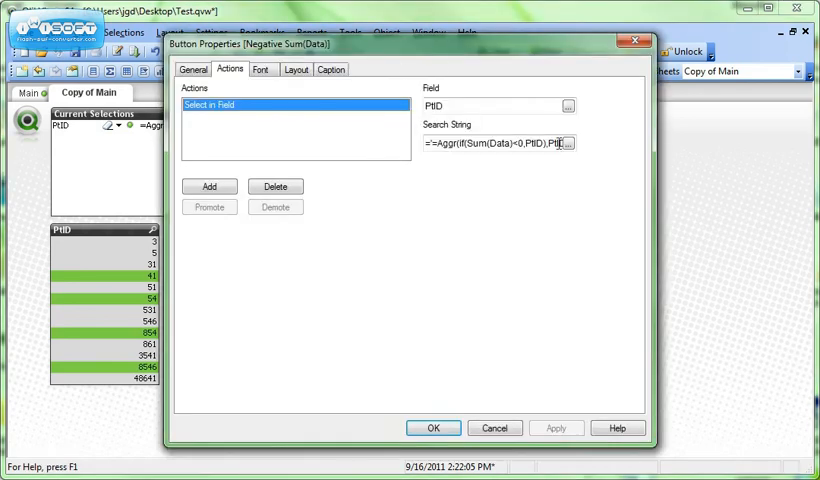
# - Change the copy's search string to ='(' & Concat(Aggr(if(Sum(Data)<0,PtID),PtID),'|') & ')'
pyautogui.click(567, 142)
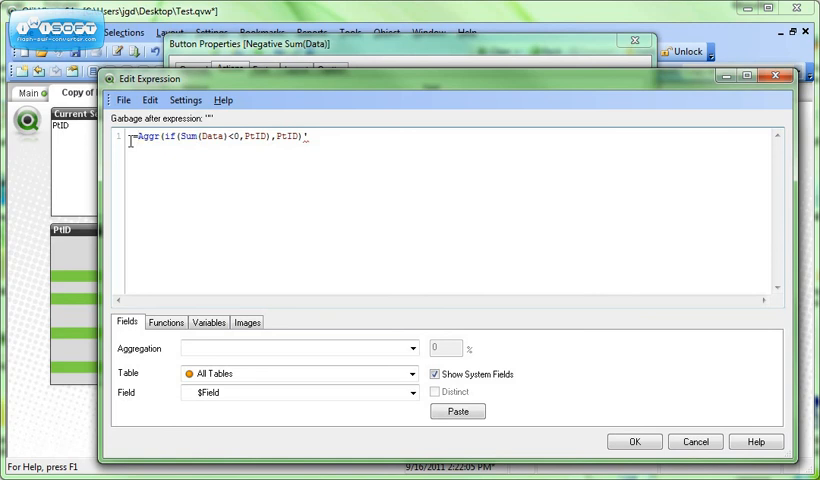
pyautogui.write('Concat(')
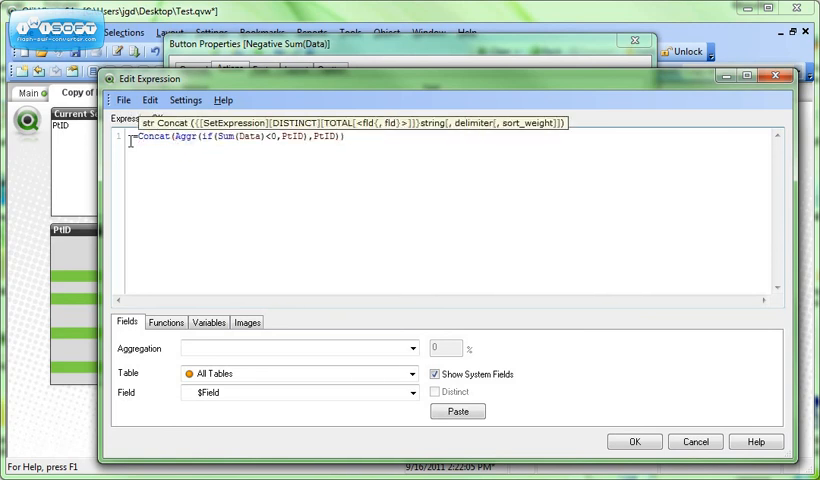
pyautogui.write(",'|') &")
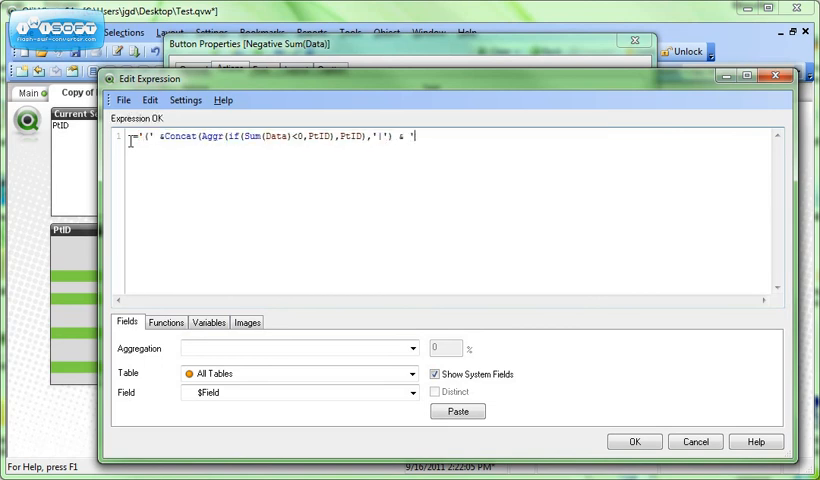
pyautogui.write("')")
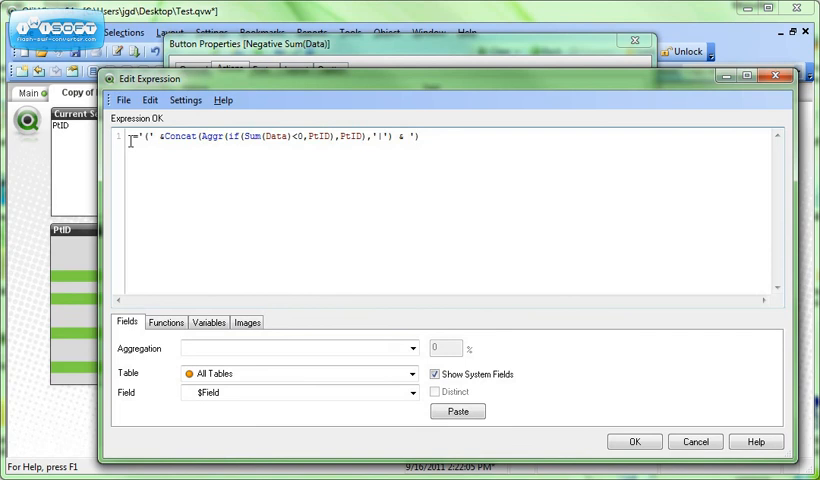
pyautogui.click(633, 440)
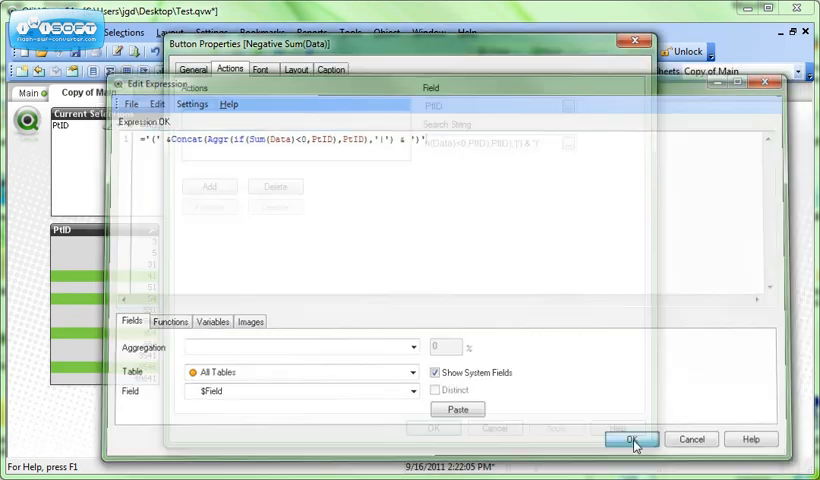
# - Save the copy's settings and press it to select PtIDs (41|54|854|8546), totalling -166
pyautogui.click(631, 439)
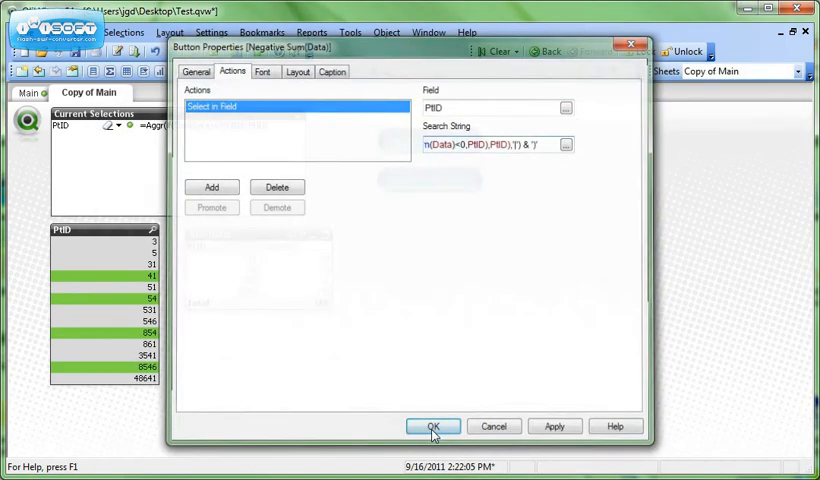
pyautogui.click(432, 426)
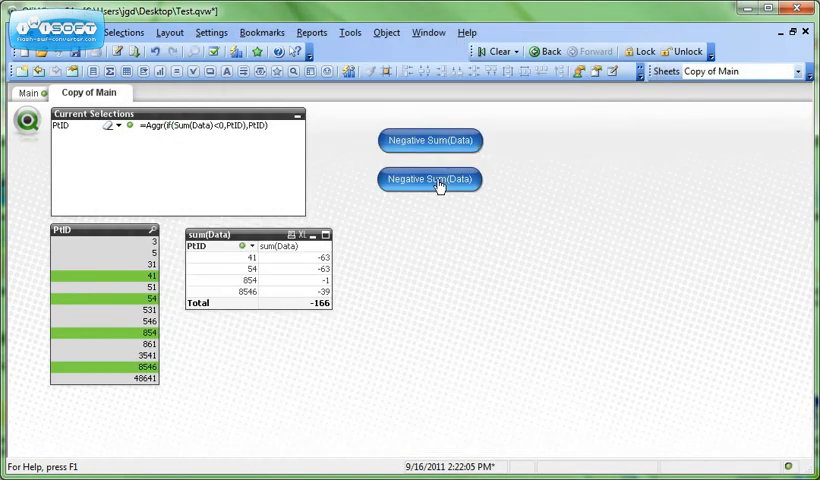
pyautogui.click(430, 179)
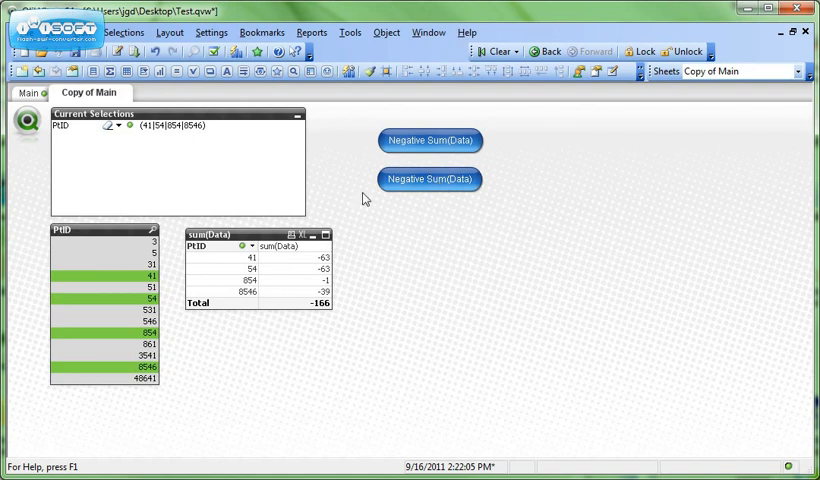
pyautogui.moveTo(149, 137)
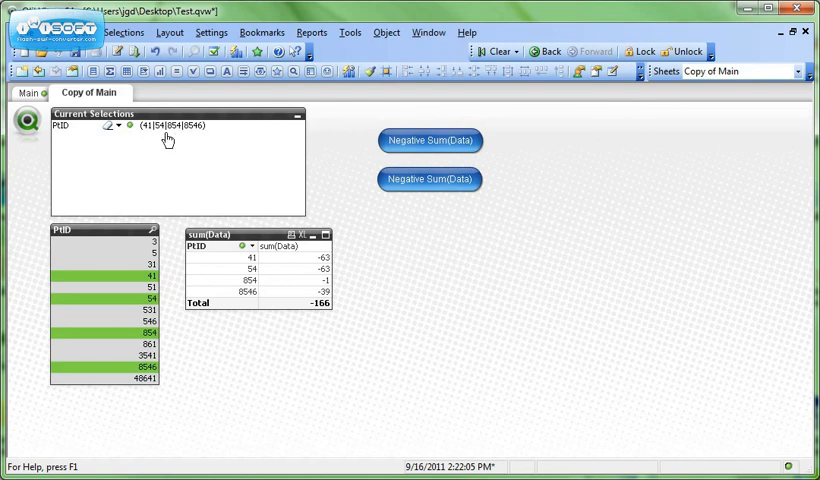
pyautogui.moveTo(205, 146)
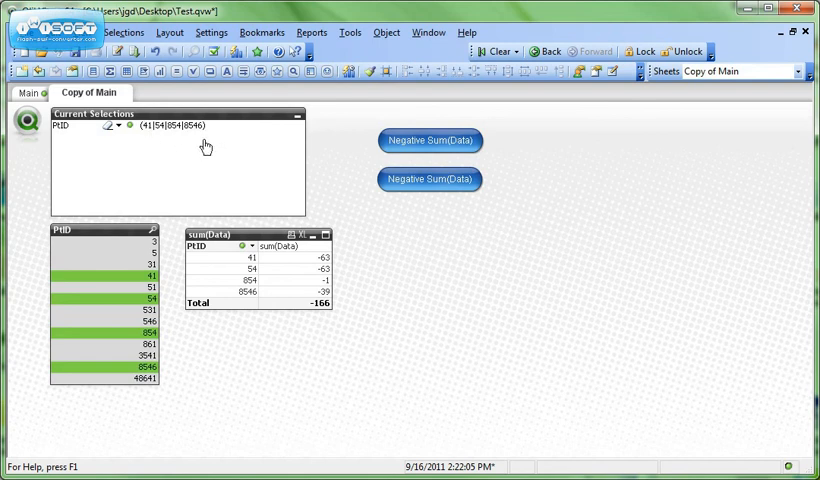
pyautogui.click(430, 179)
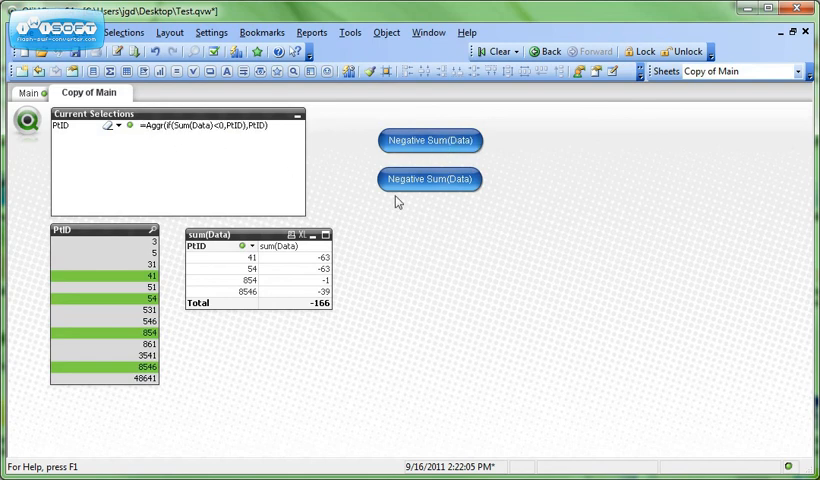
pyautogui.moveTo(424, 184)
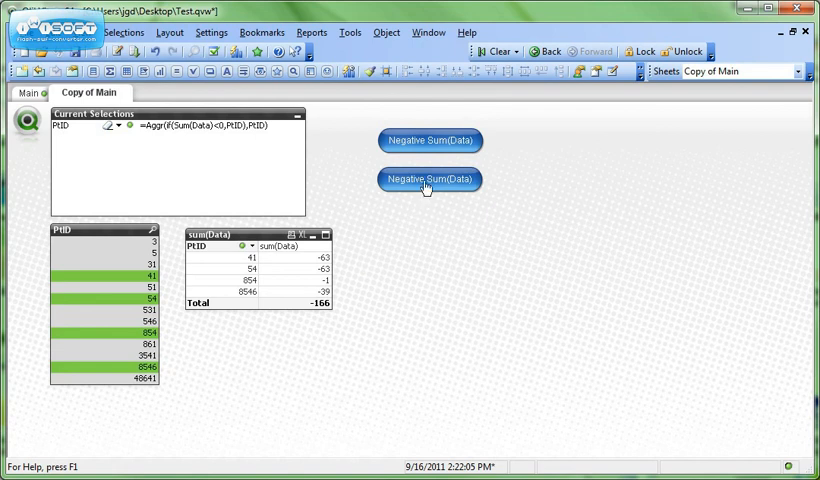
pyautogui.click(429, 179)
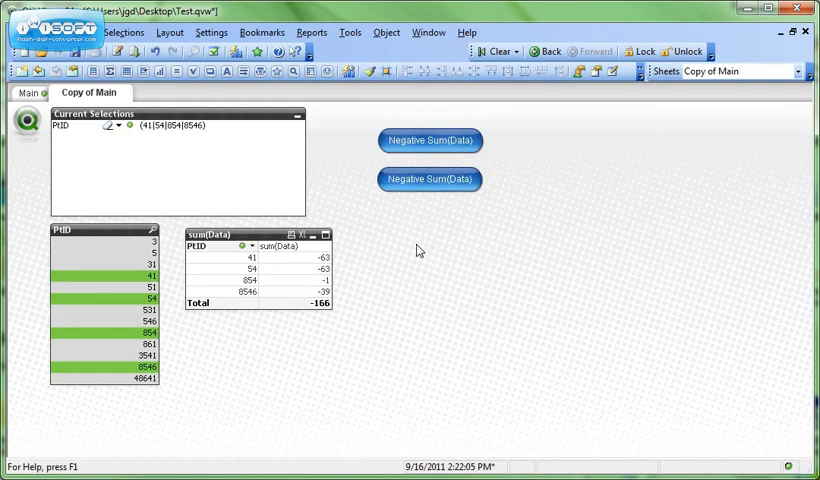
pyautogui.moveTo(464, 262)
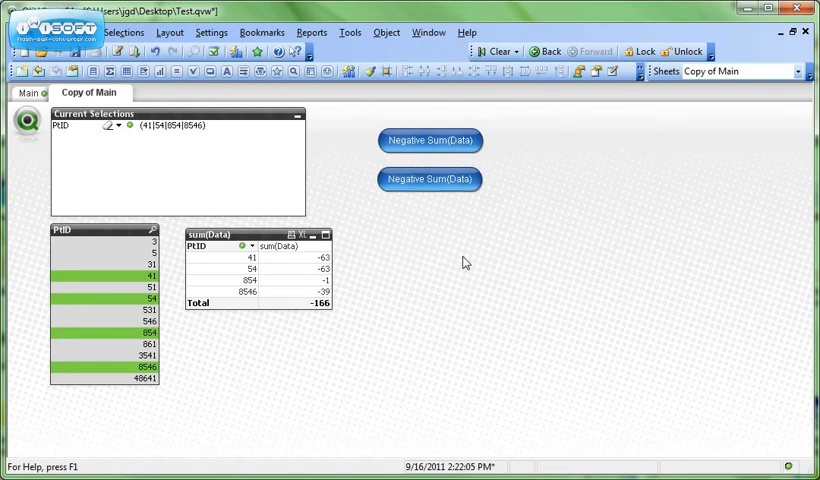
pyautogui.moveTo(331, 432)
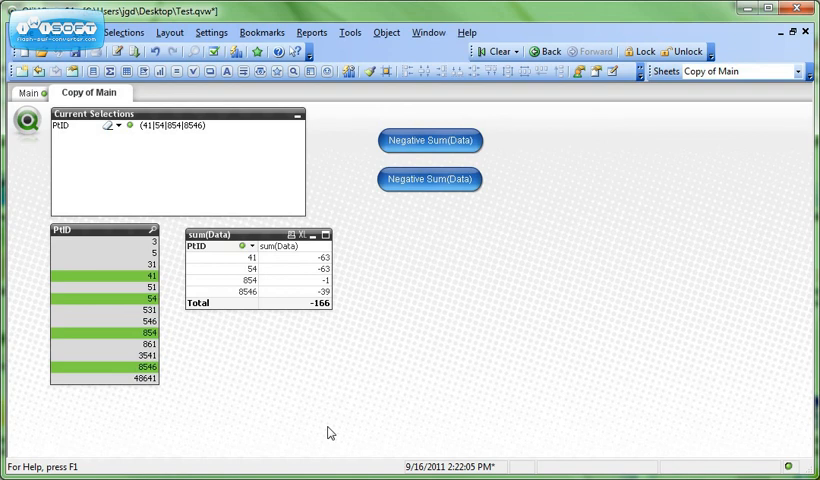
pyautogui.moveTo(315, 439)
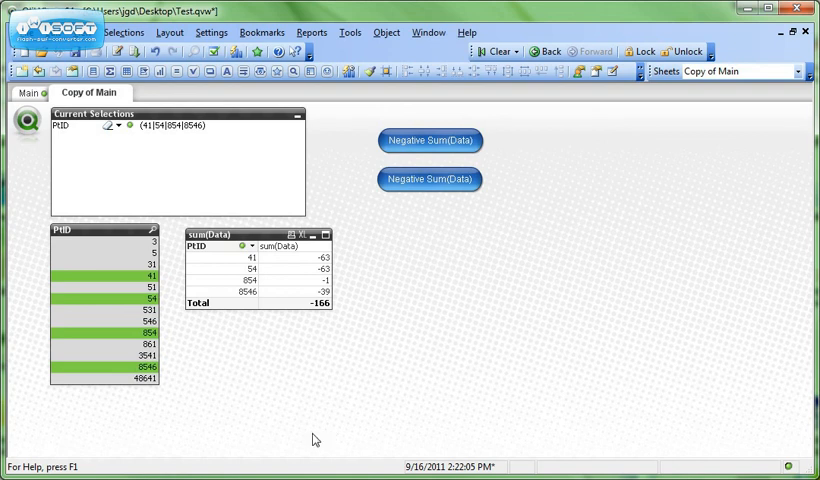